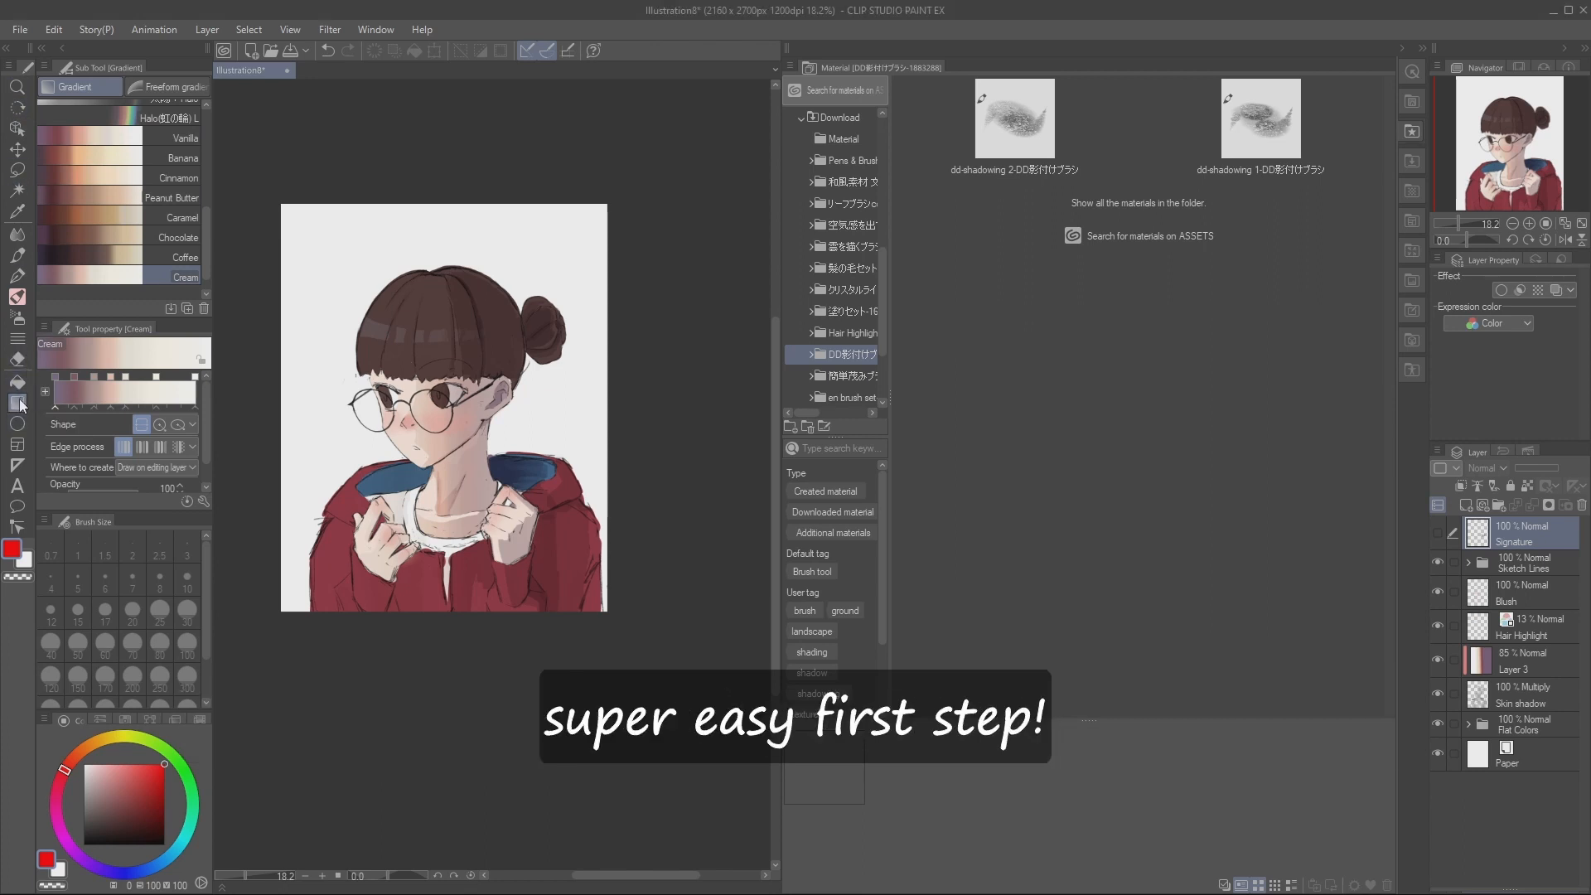
mouse_move(17, 403)
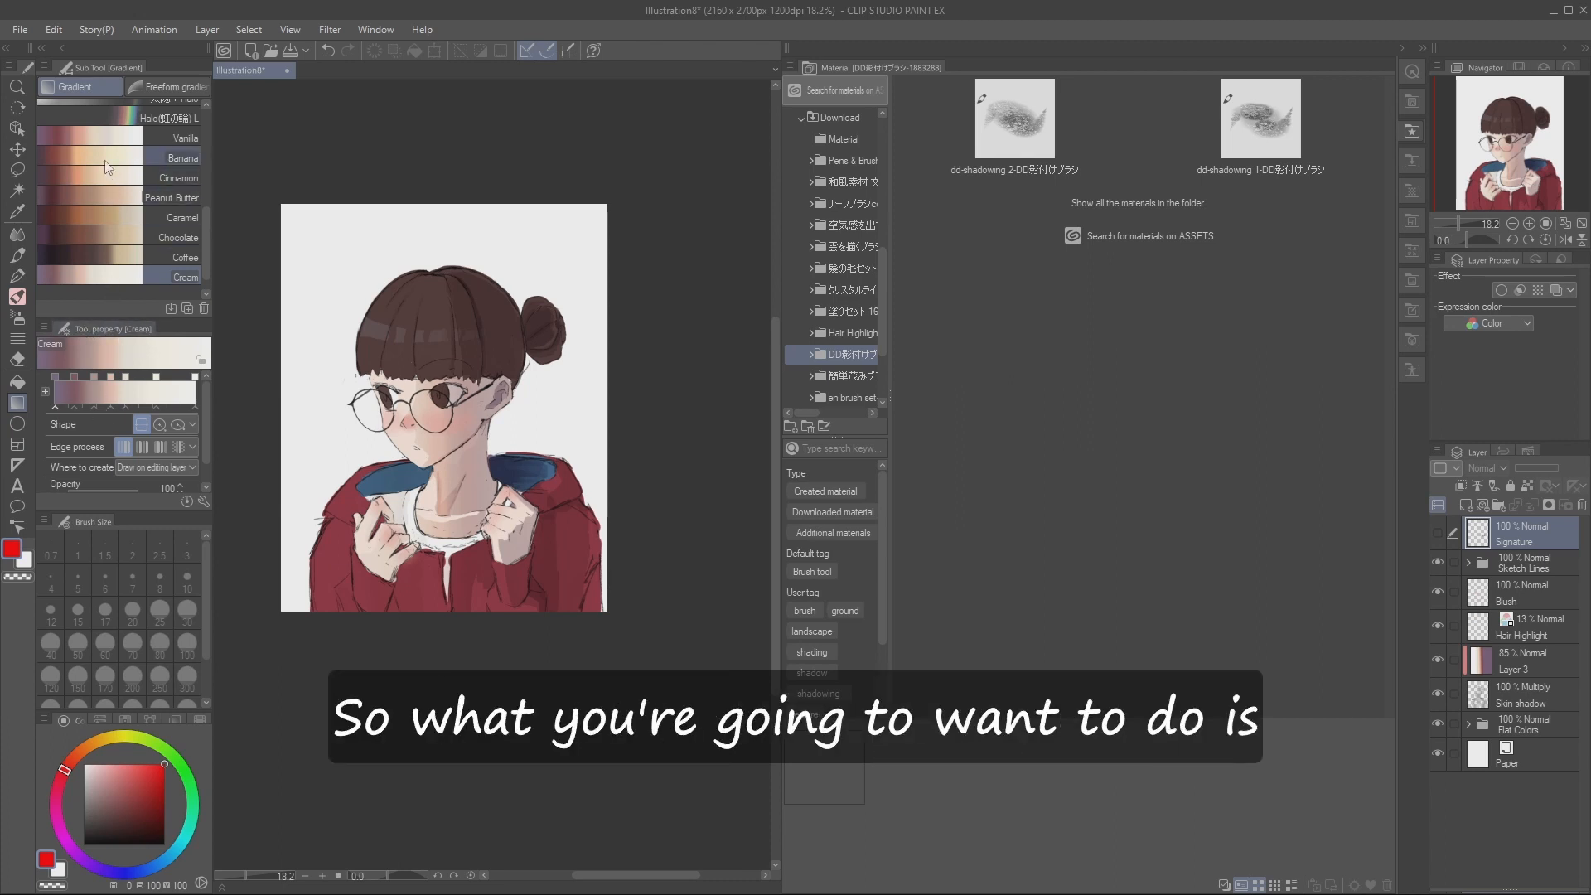
- Select Midday sky, then make Night sky the current gradient preset
left_click(122, 117)
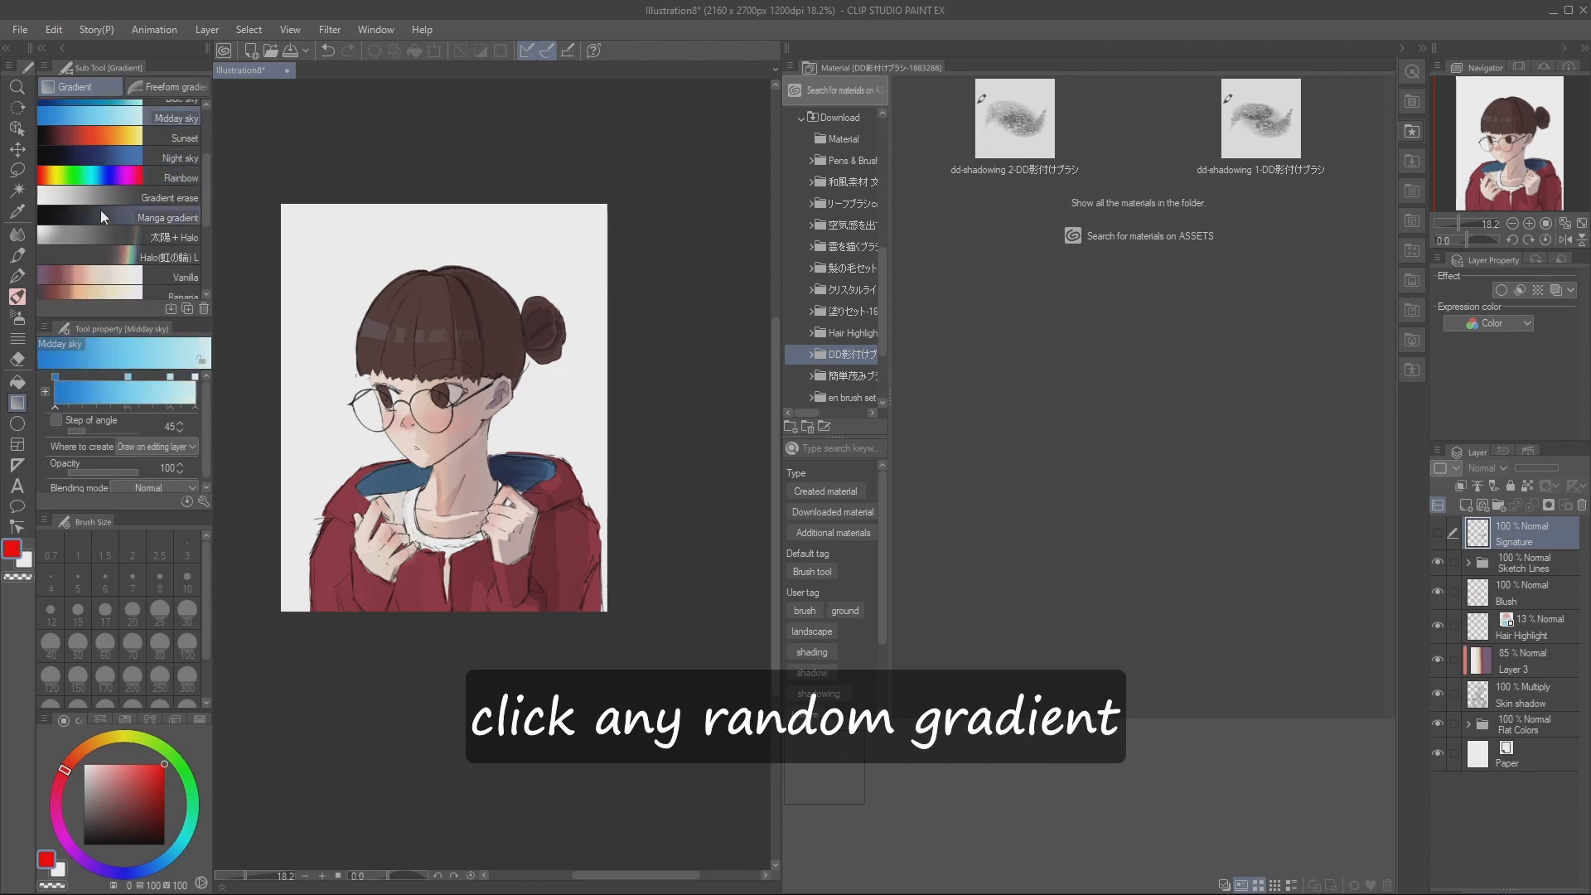
left_click(179, 158)
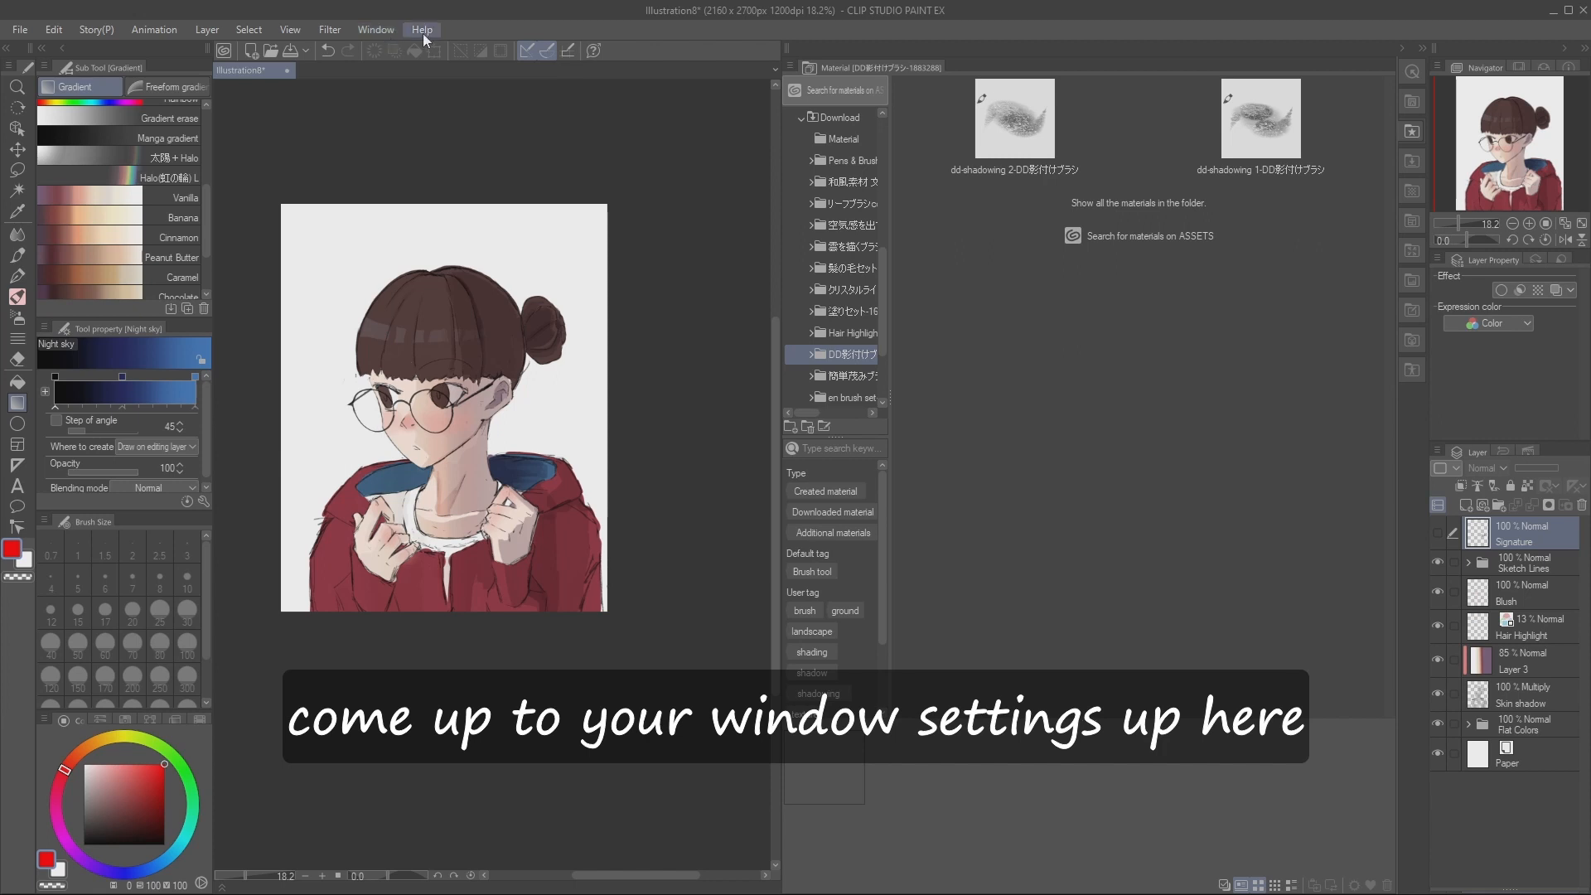
left_click(375, 30)
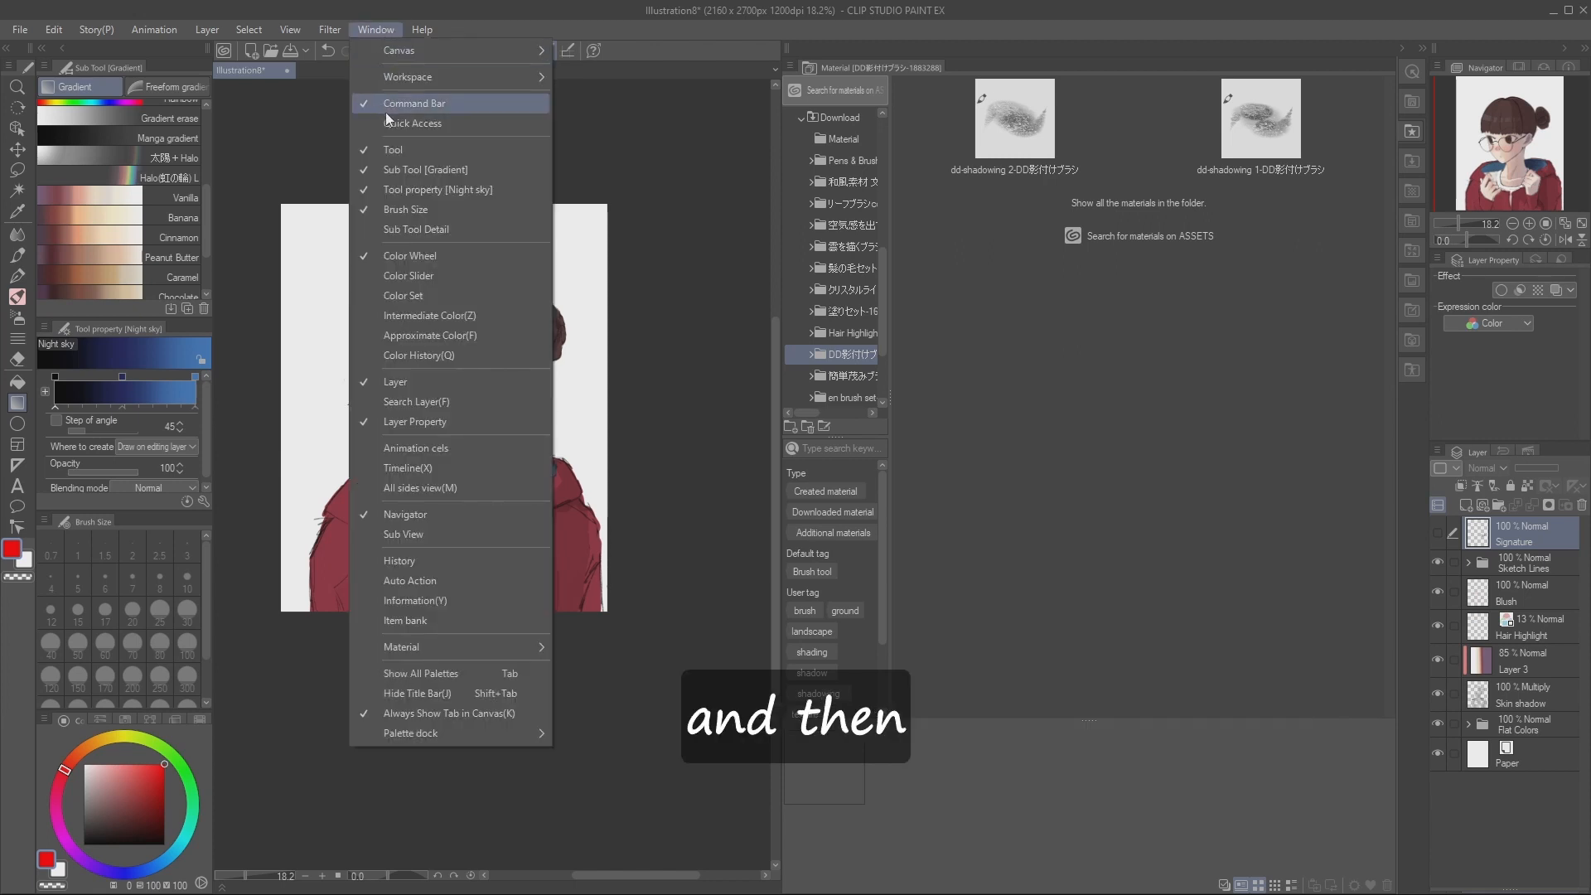
mouse_move(439, 190)
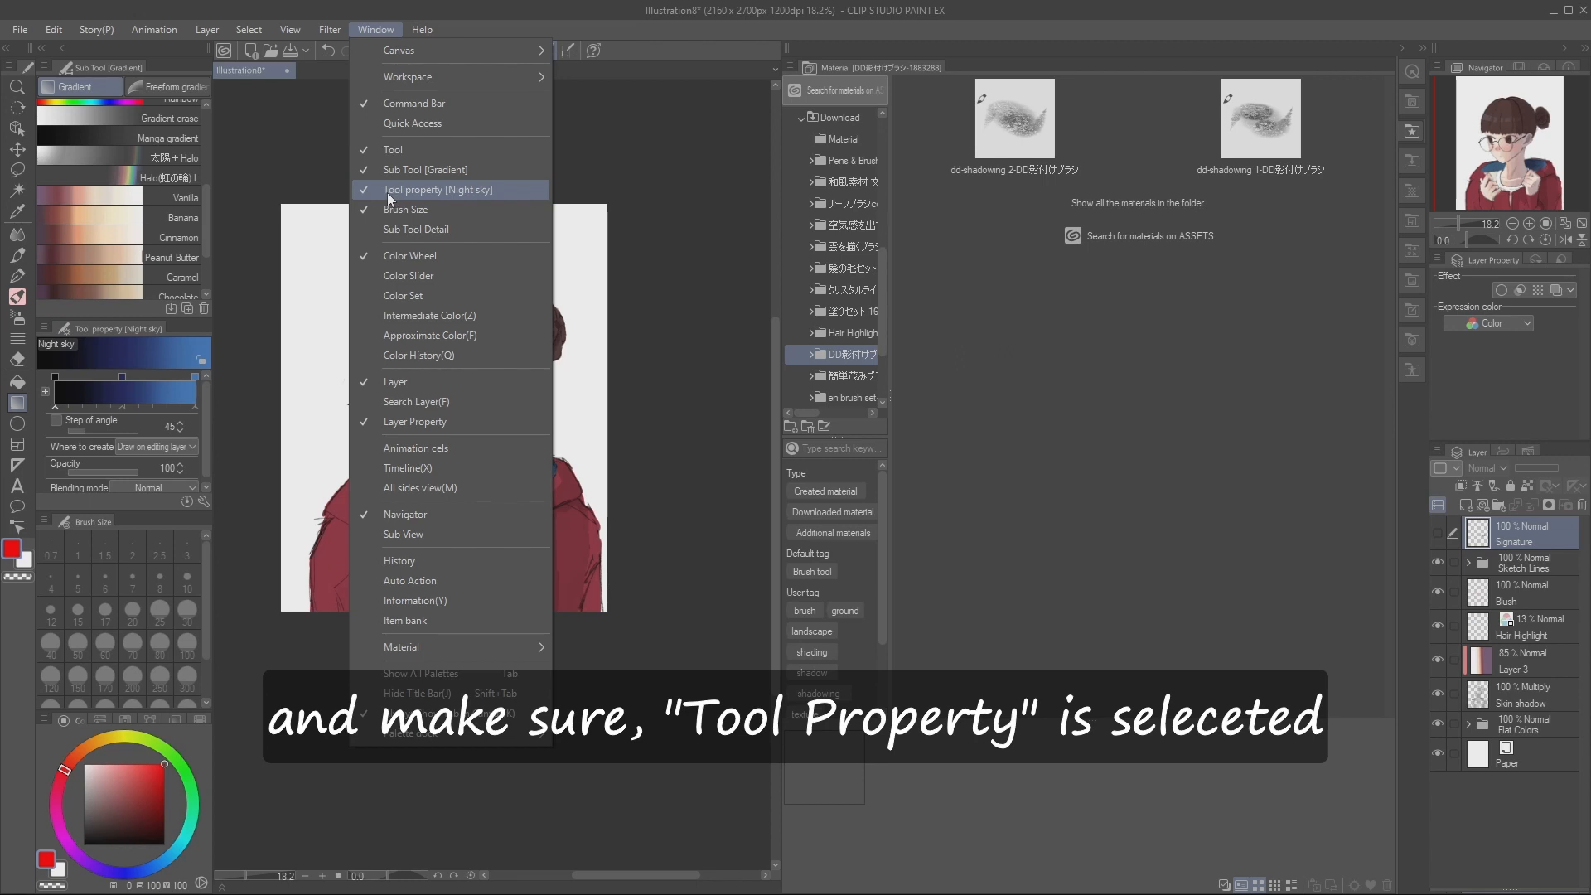
left_click(436, 190)
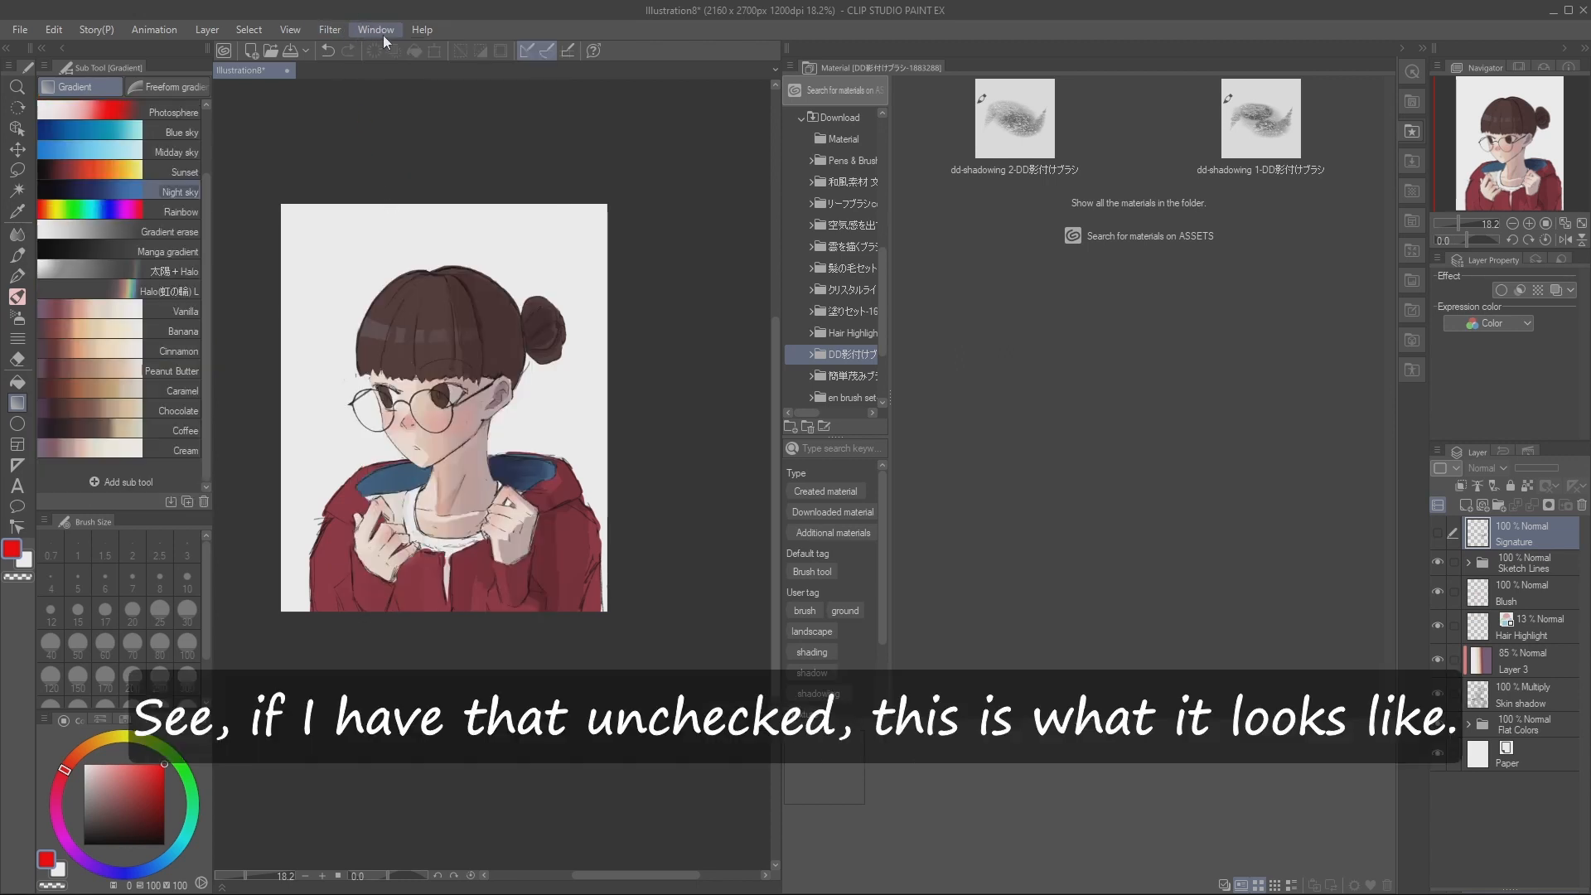
left_click(375, 29)
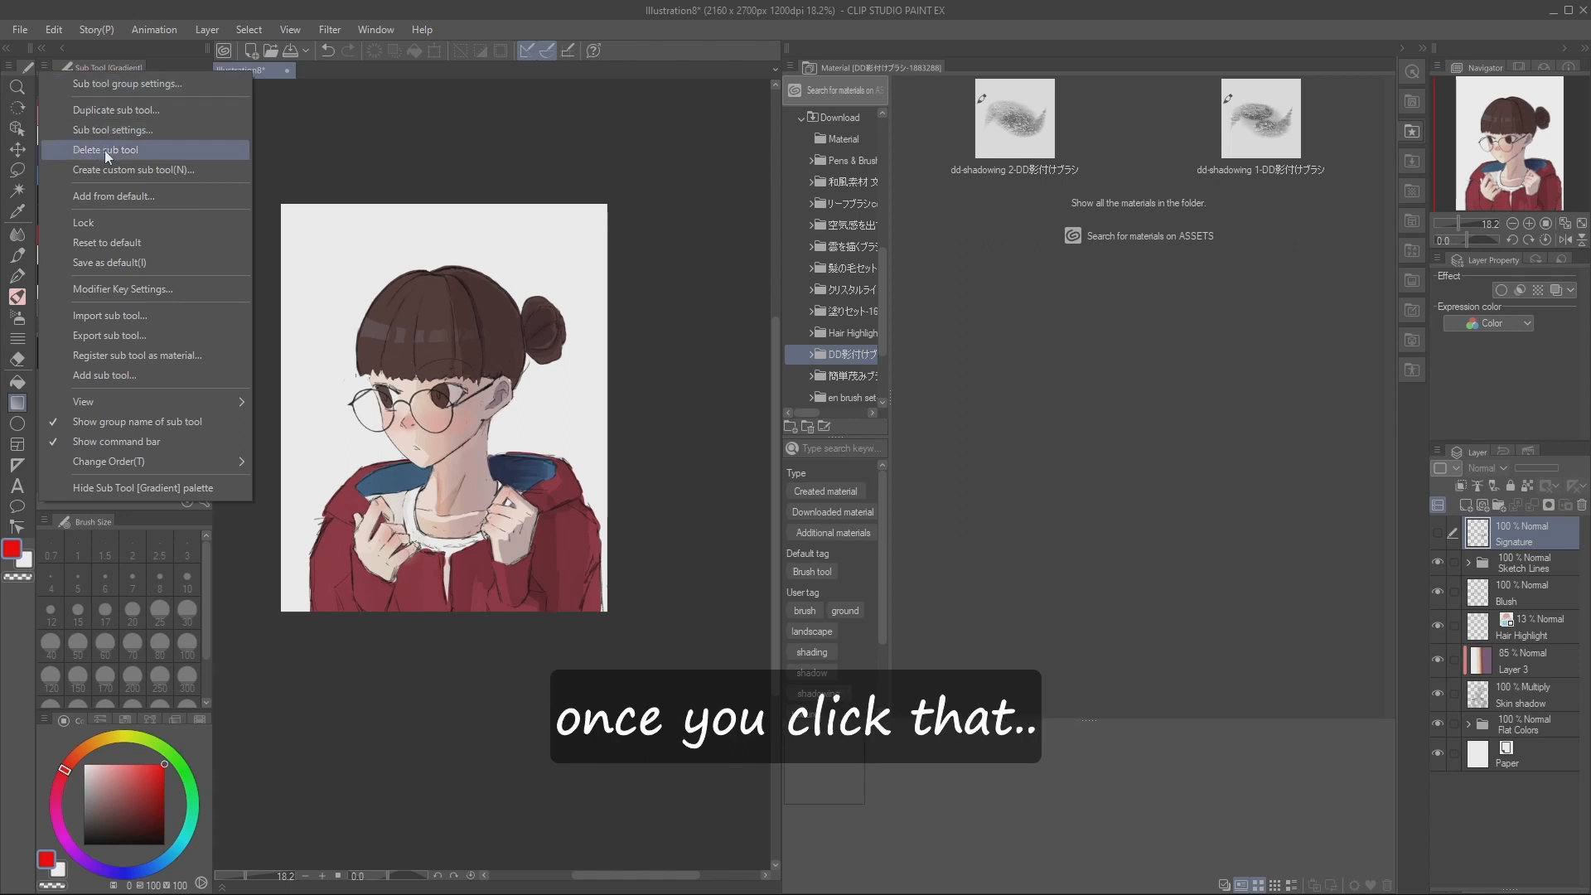
mouse_move(119, 178)
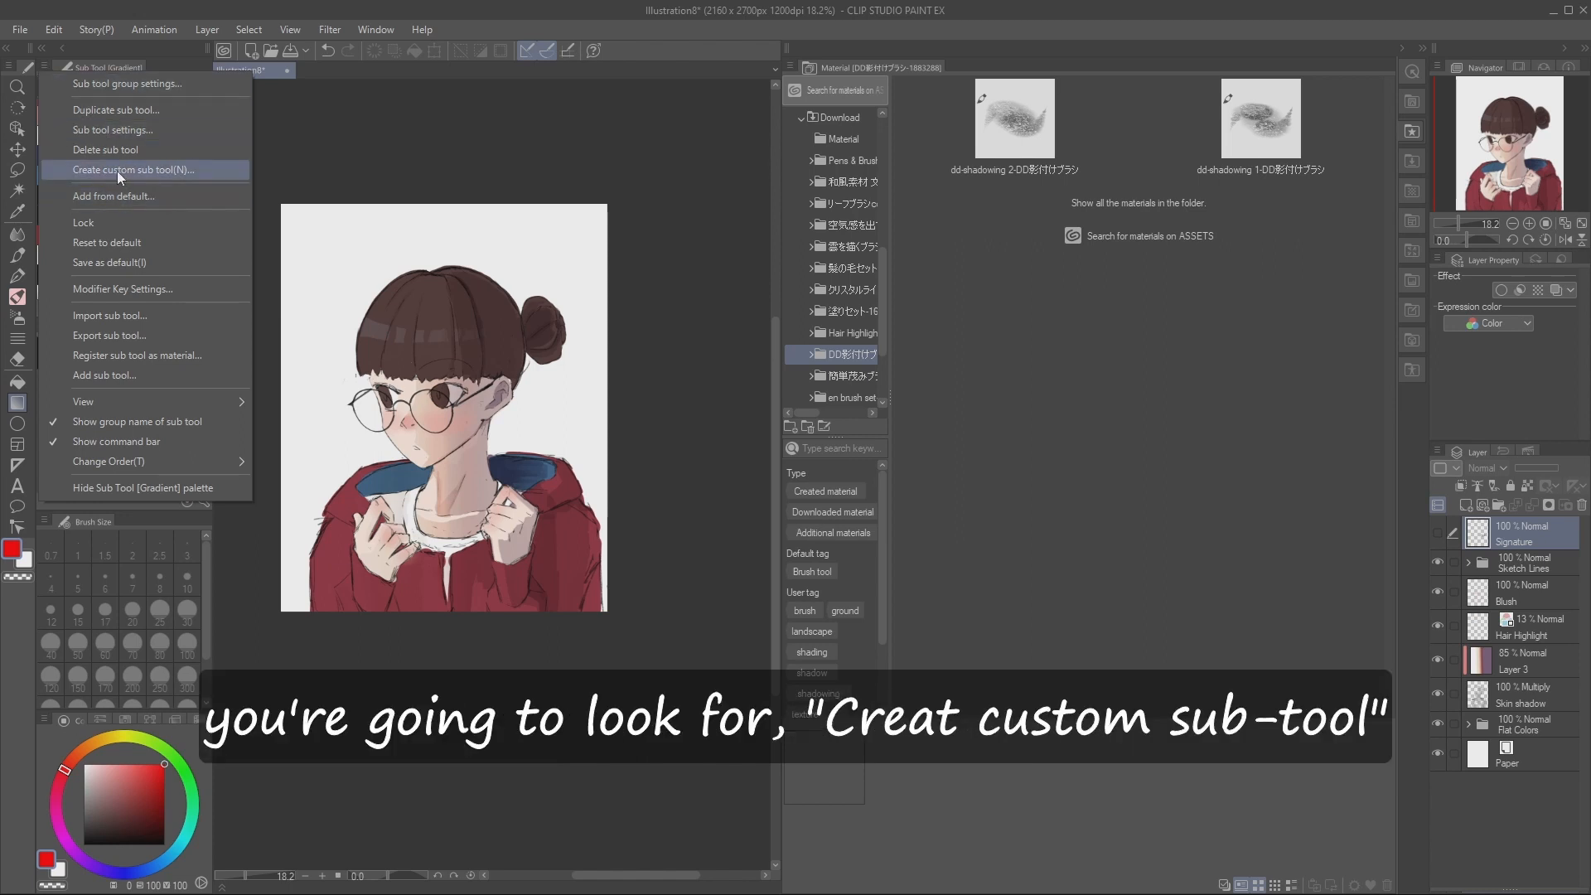
- Create a custom sub tool keeping the default name Gradient
left_click(133, 169)
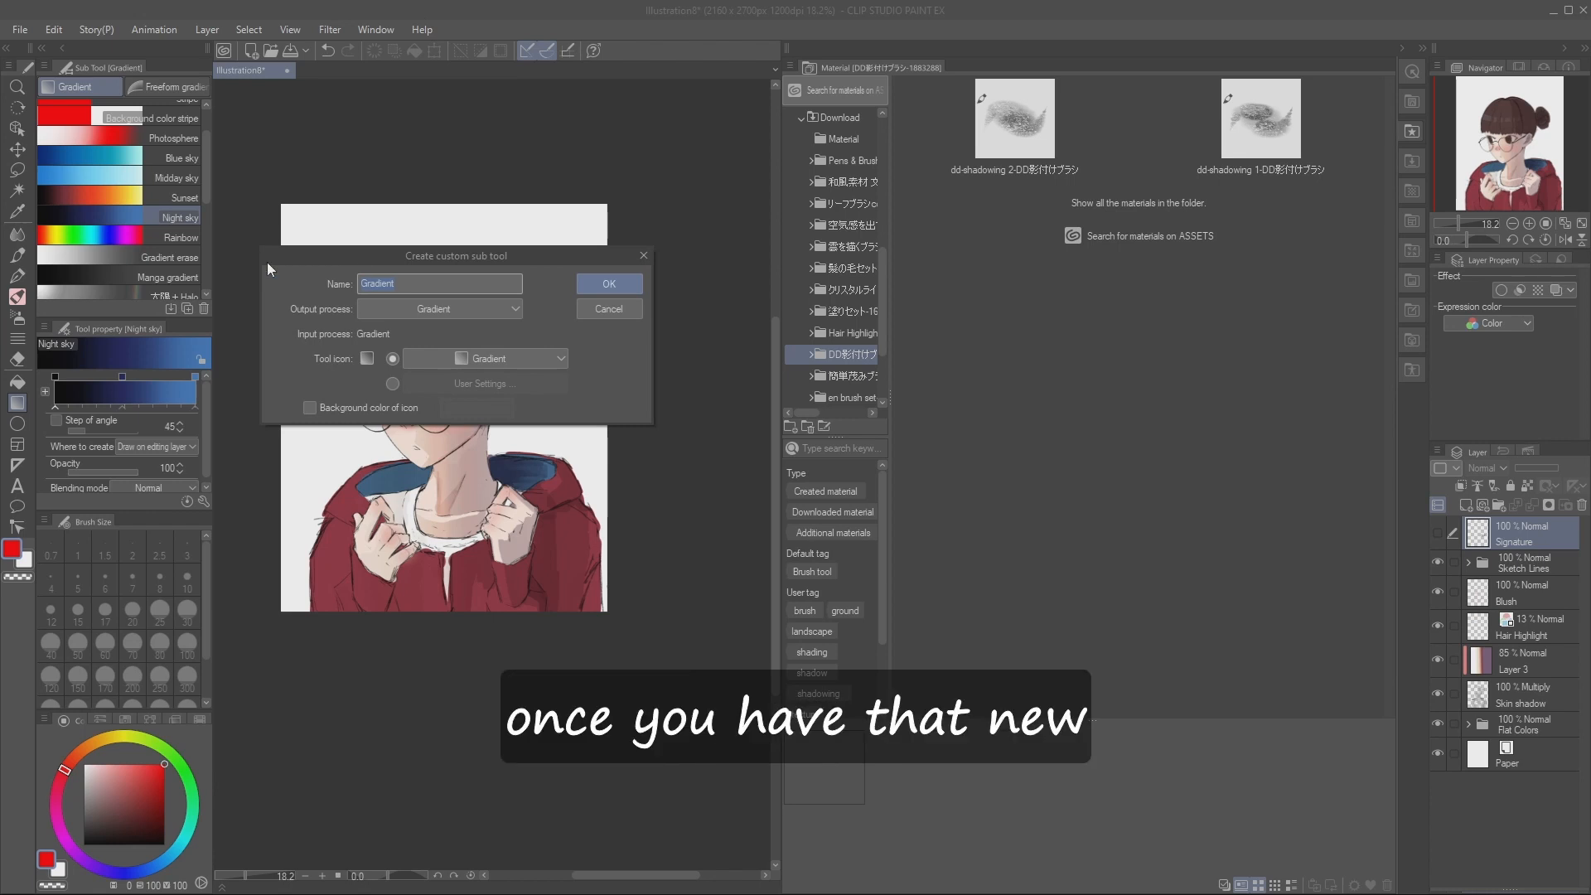
mouse_move(254, 266)
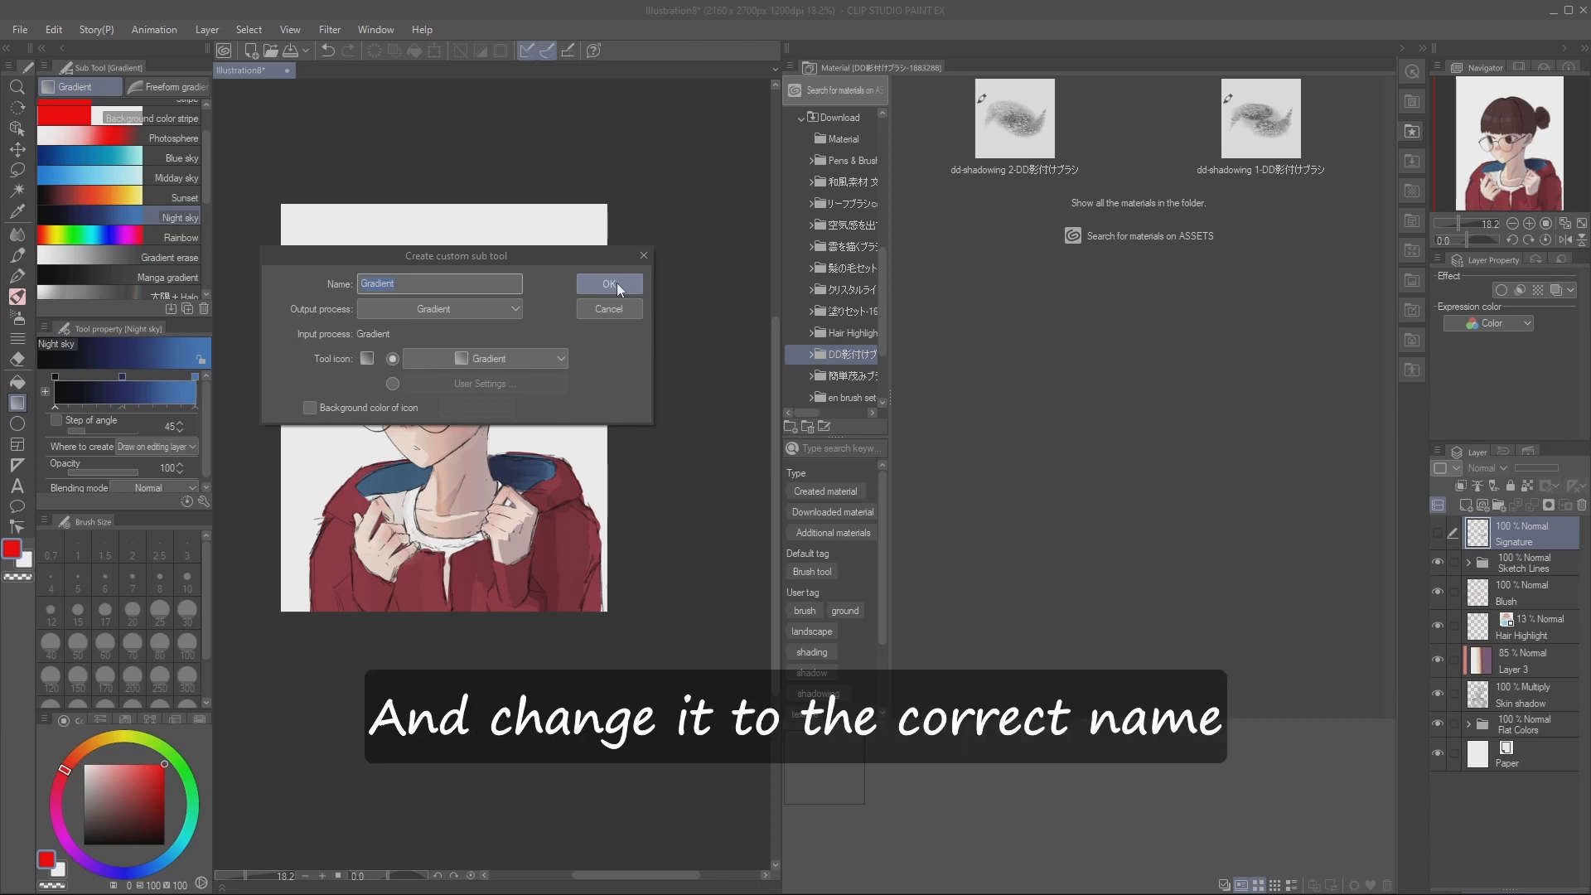
left_click(607, 284)
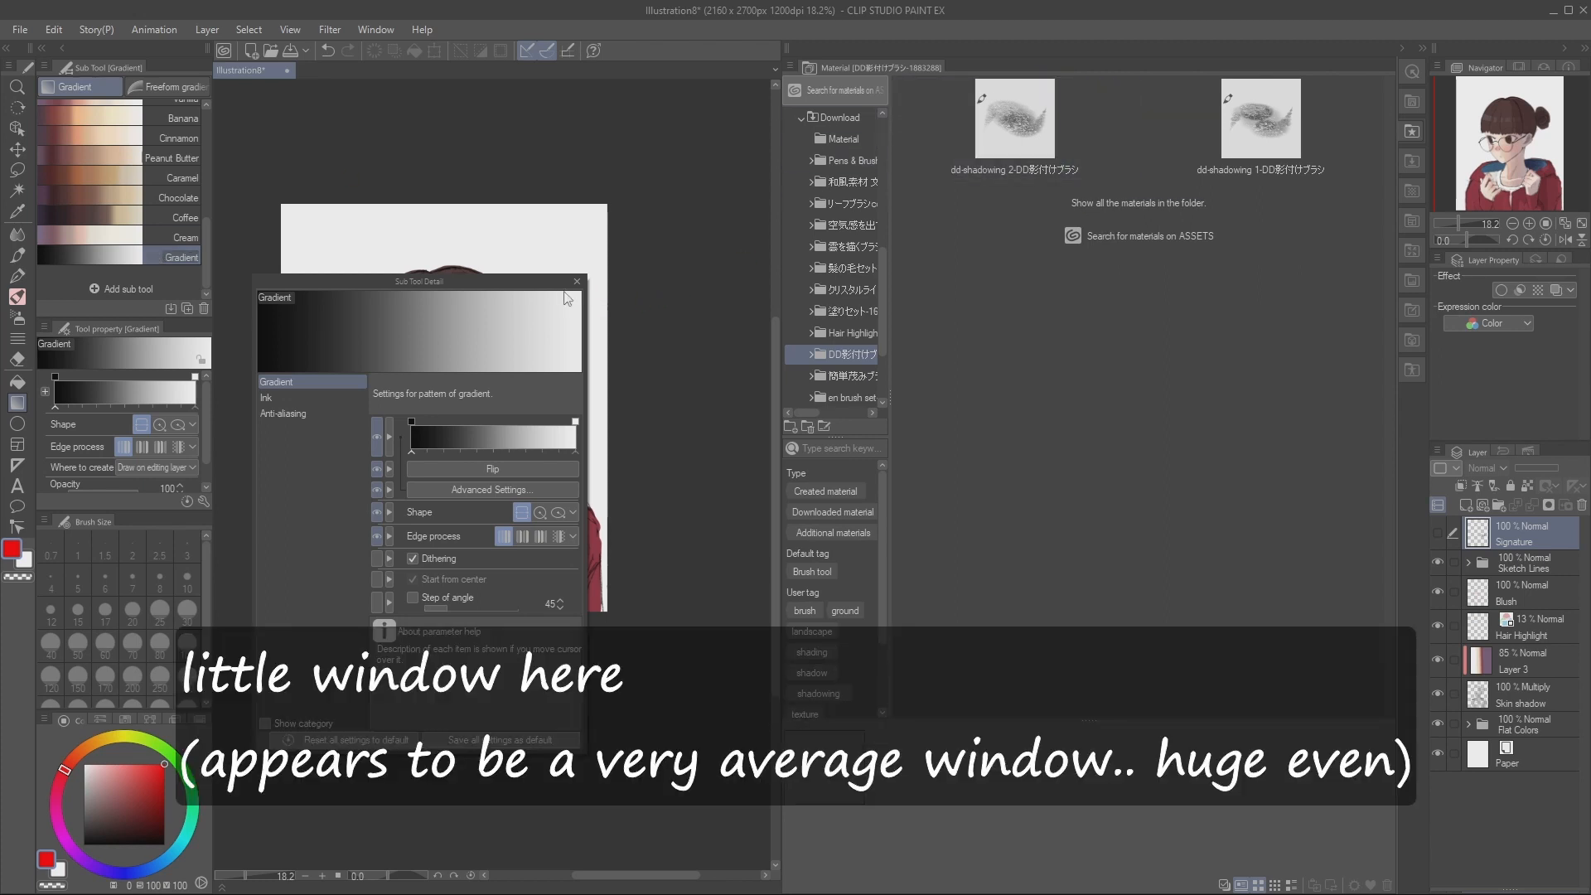
- Close the Sub Tool Detail window for the new Gradient sub tool
left_click(576, 282)
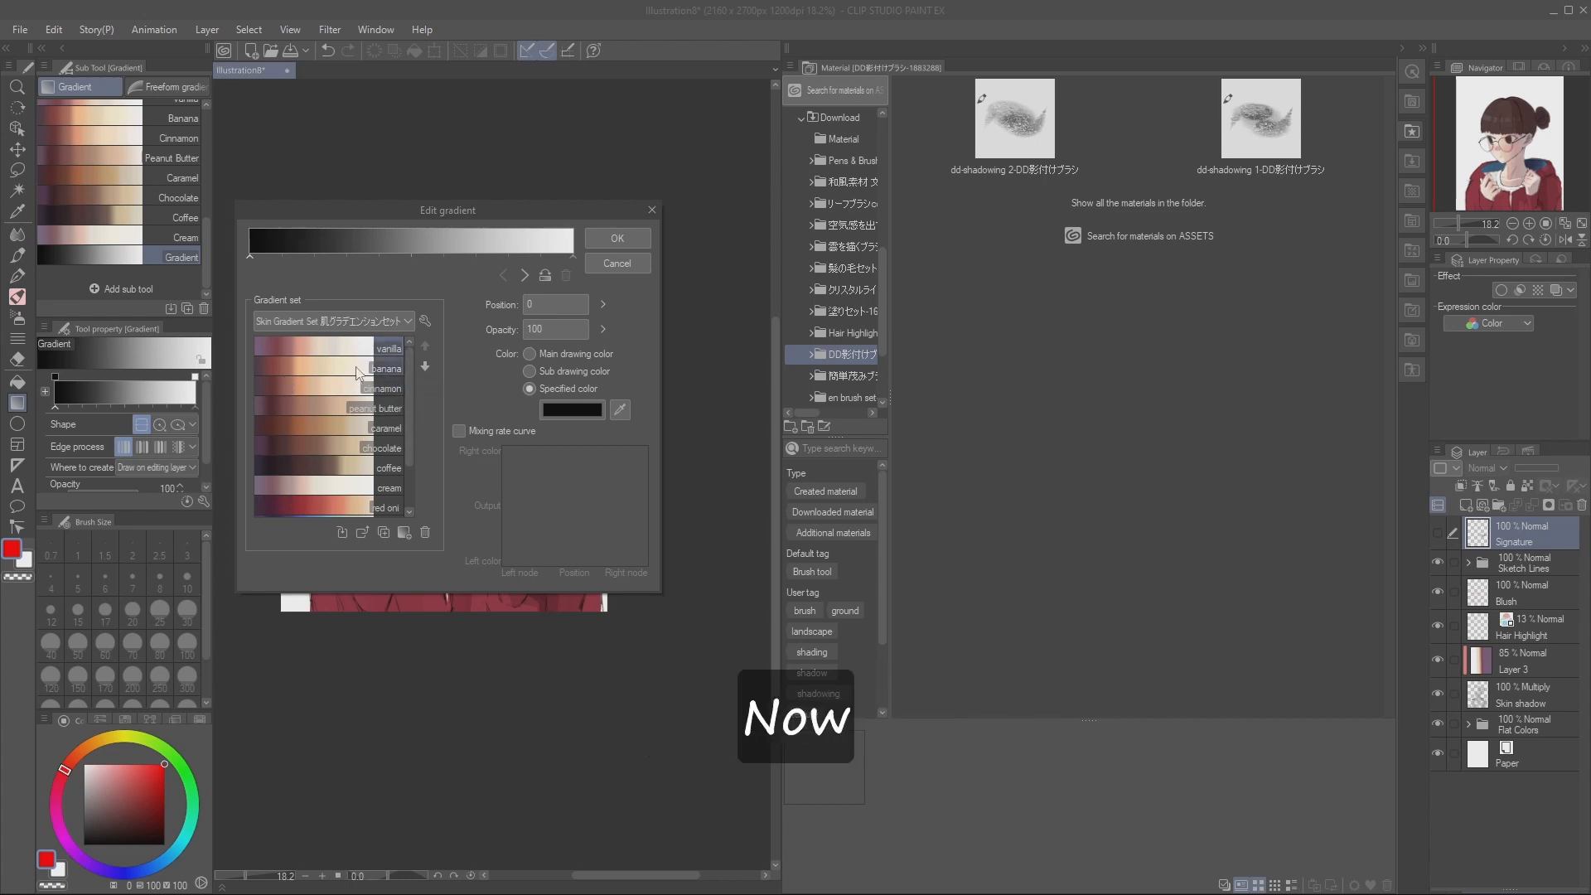
- Add the Skin Gradient Set from Downloaded material, found by searching 'skin'
scroll("down", 3)
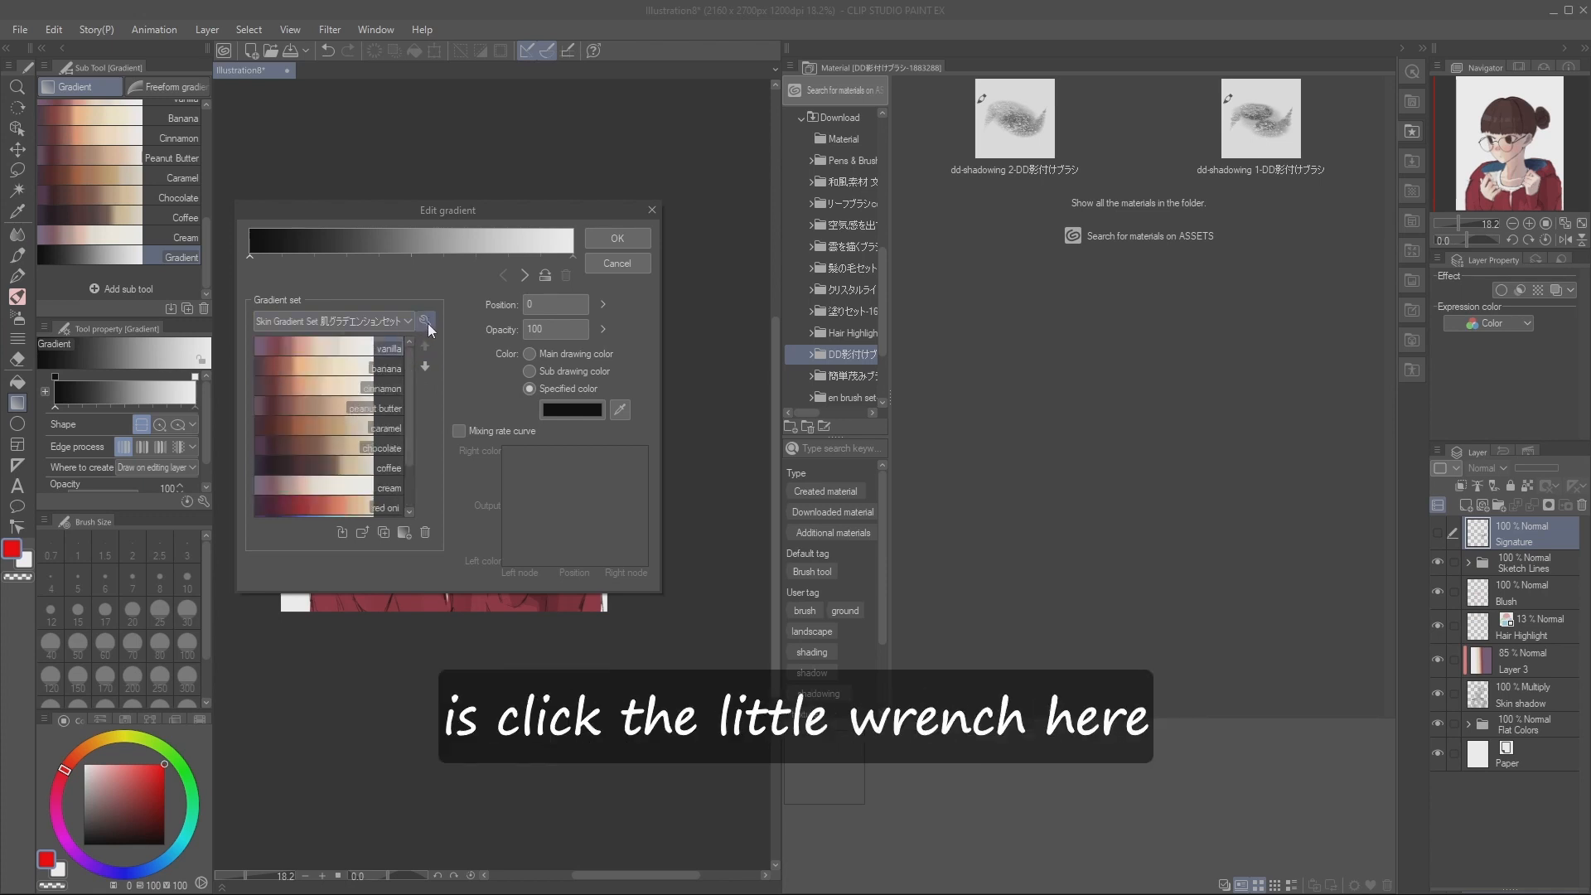
left_click(425, 320)
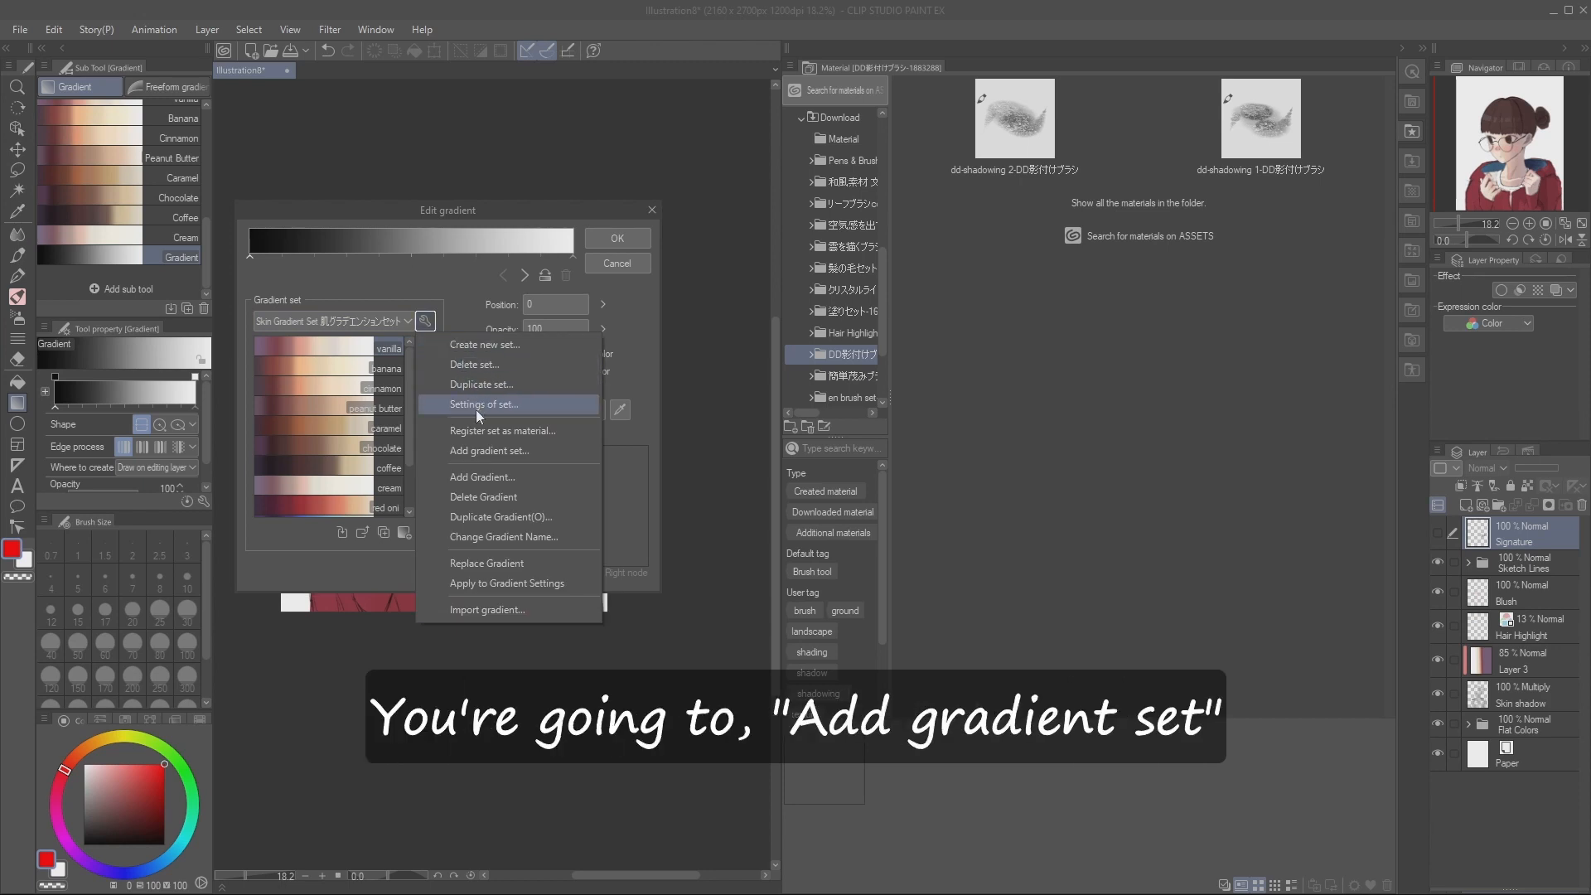
left_click(490, 451)
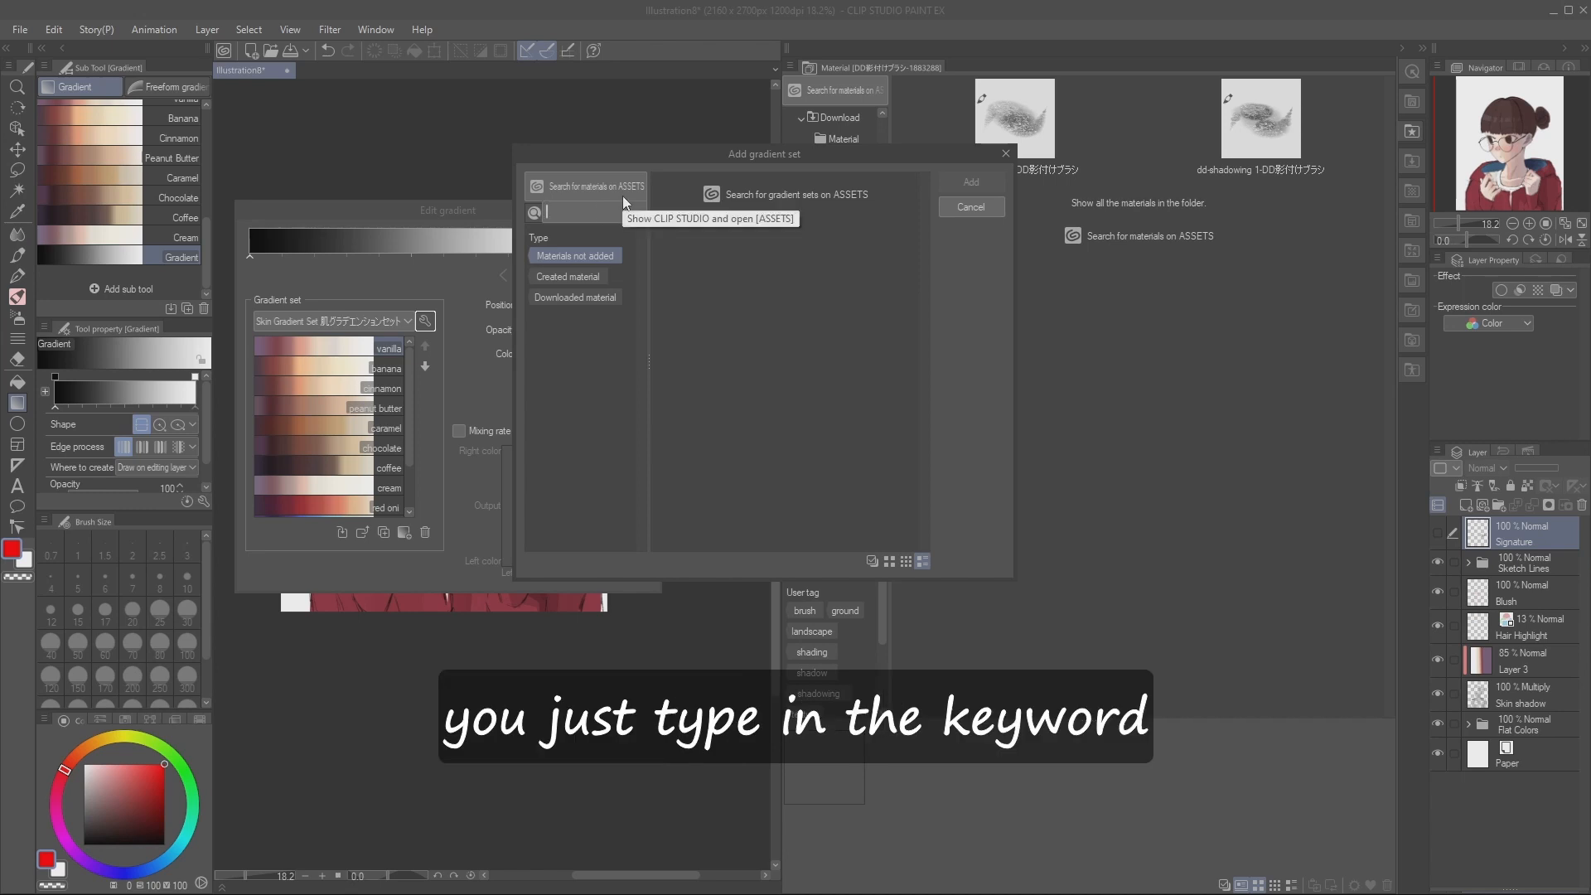
type("skin")
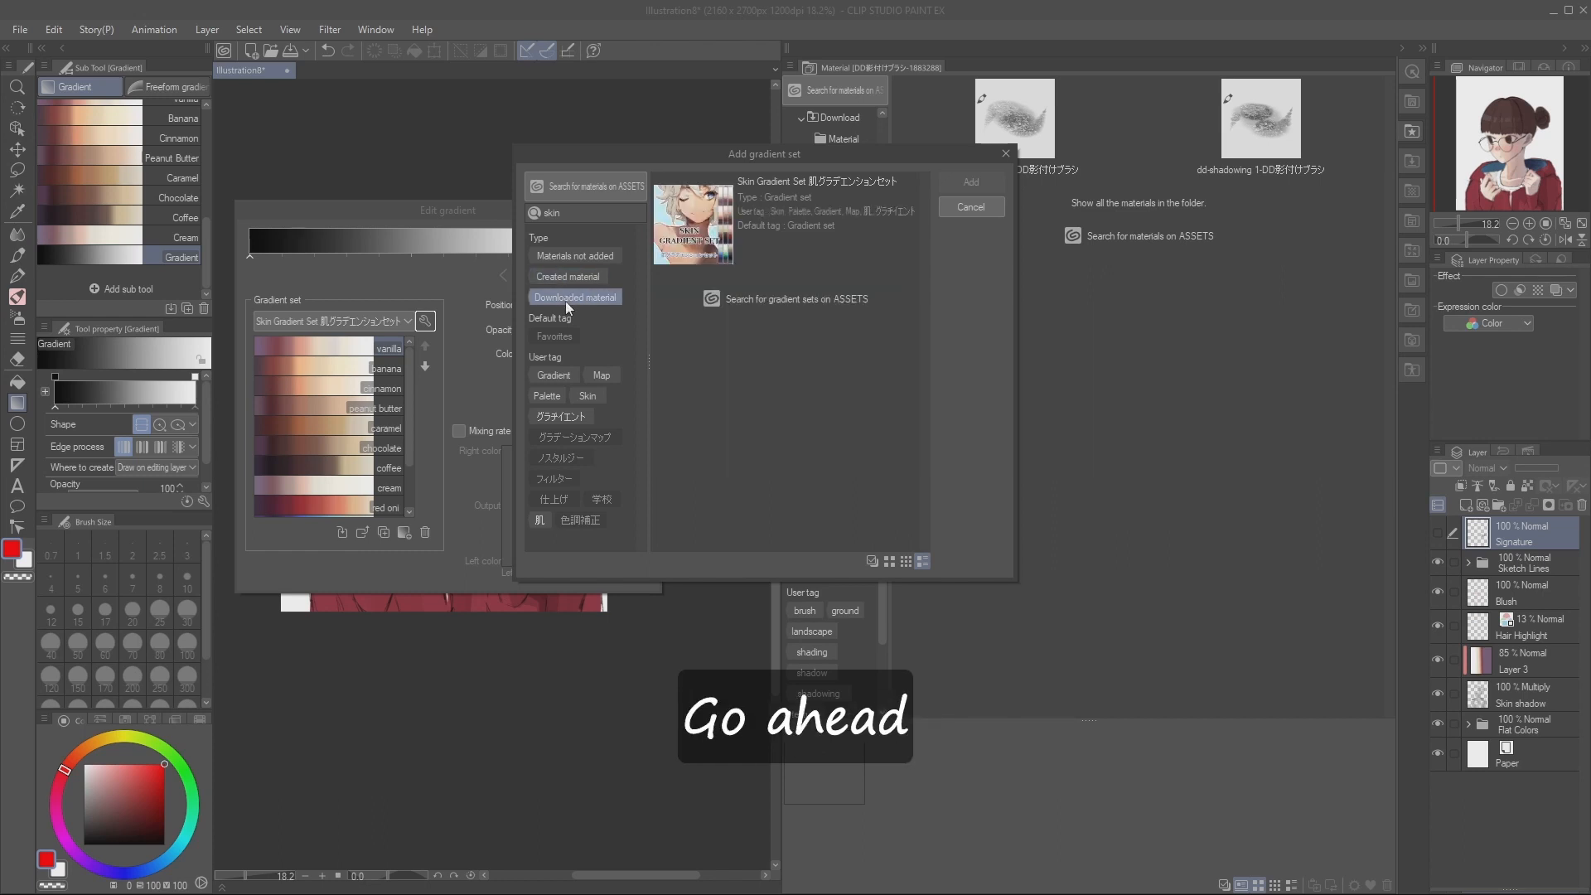
left_click(969, 183)
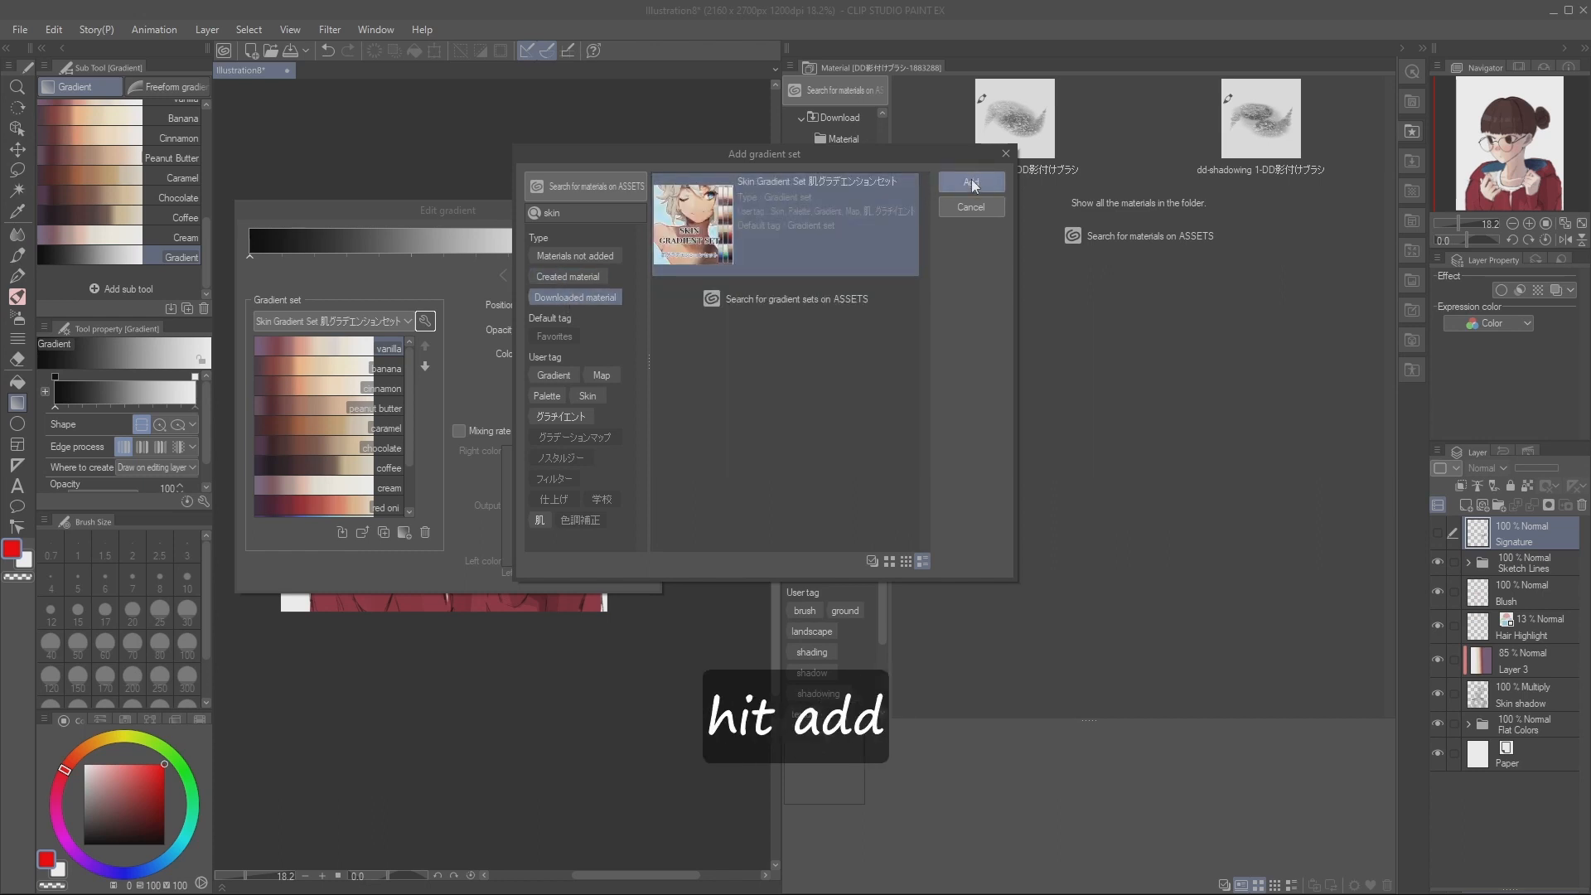
left_click(969, 182)
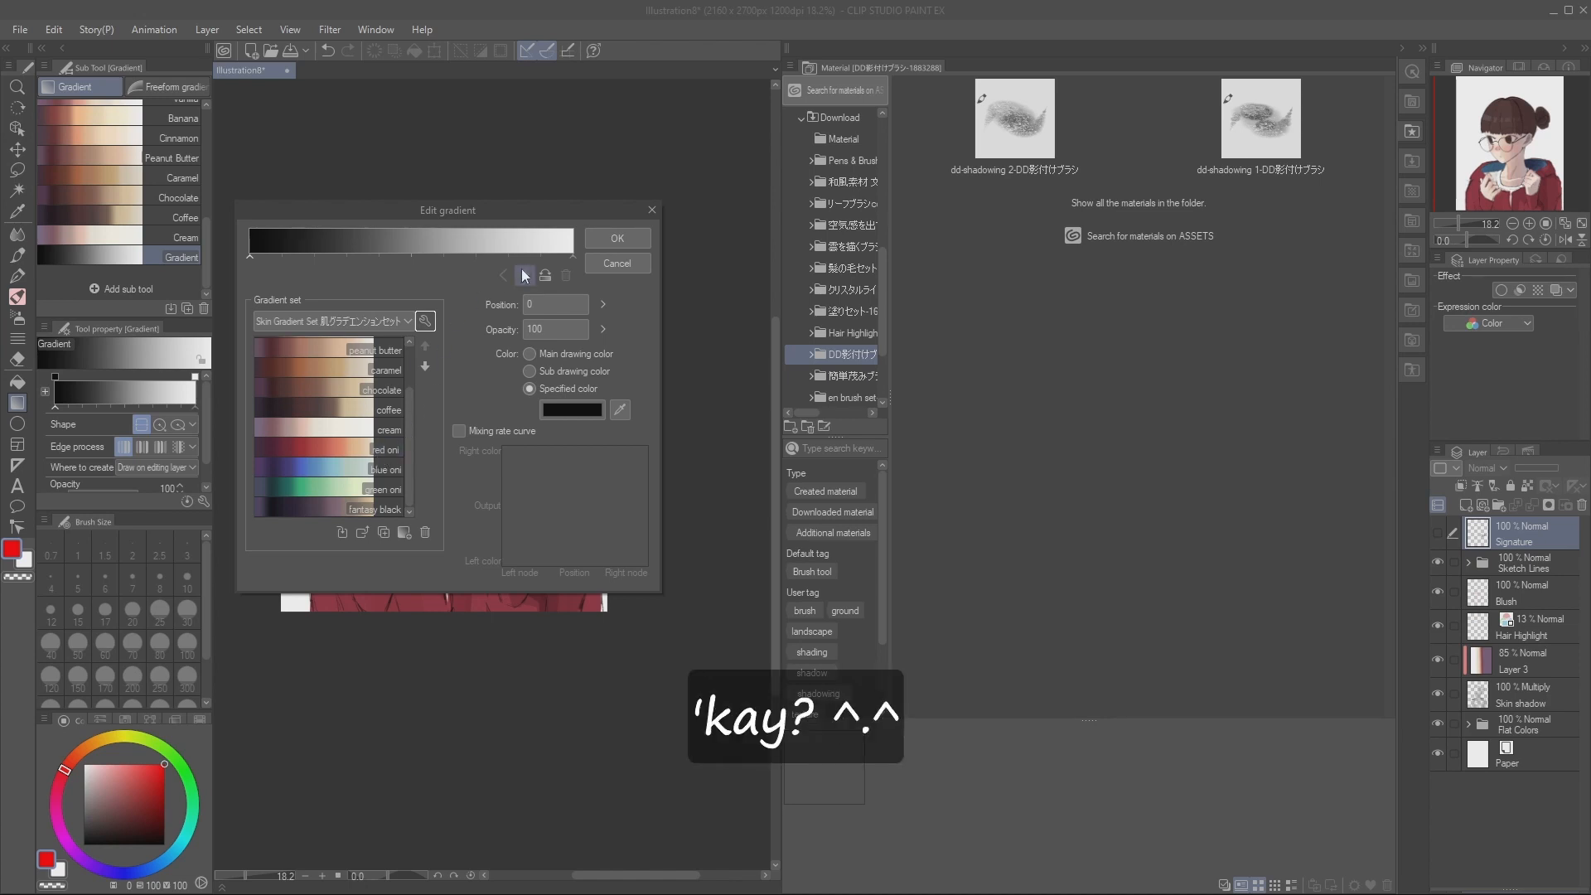
- Apply the red oni gradient from the Skin Gradient Set to the Gradient sub tool
left_click(380, 450)
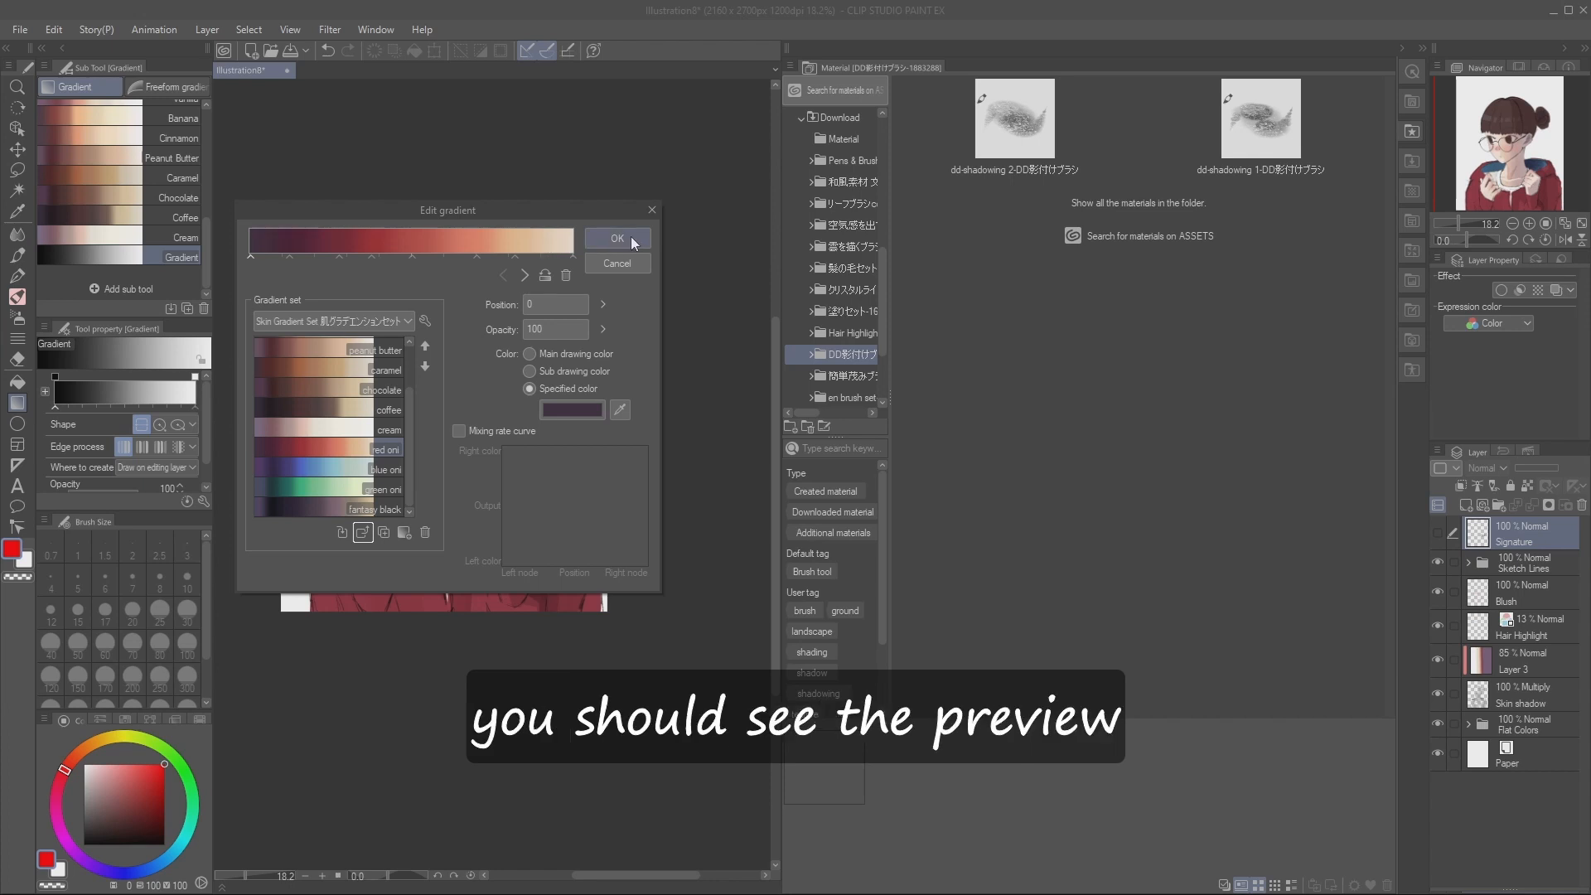
left_click(615, 239)
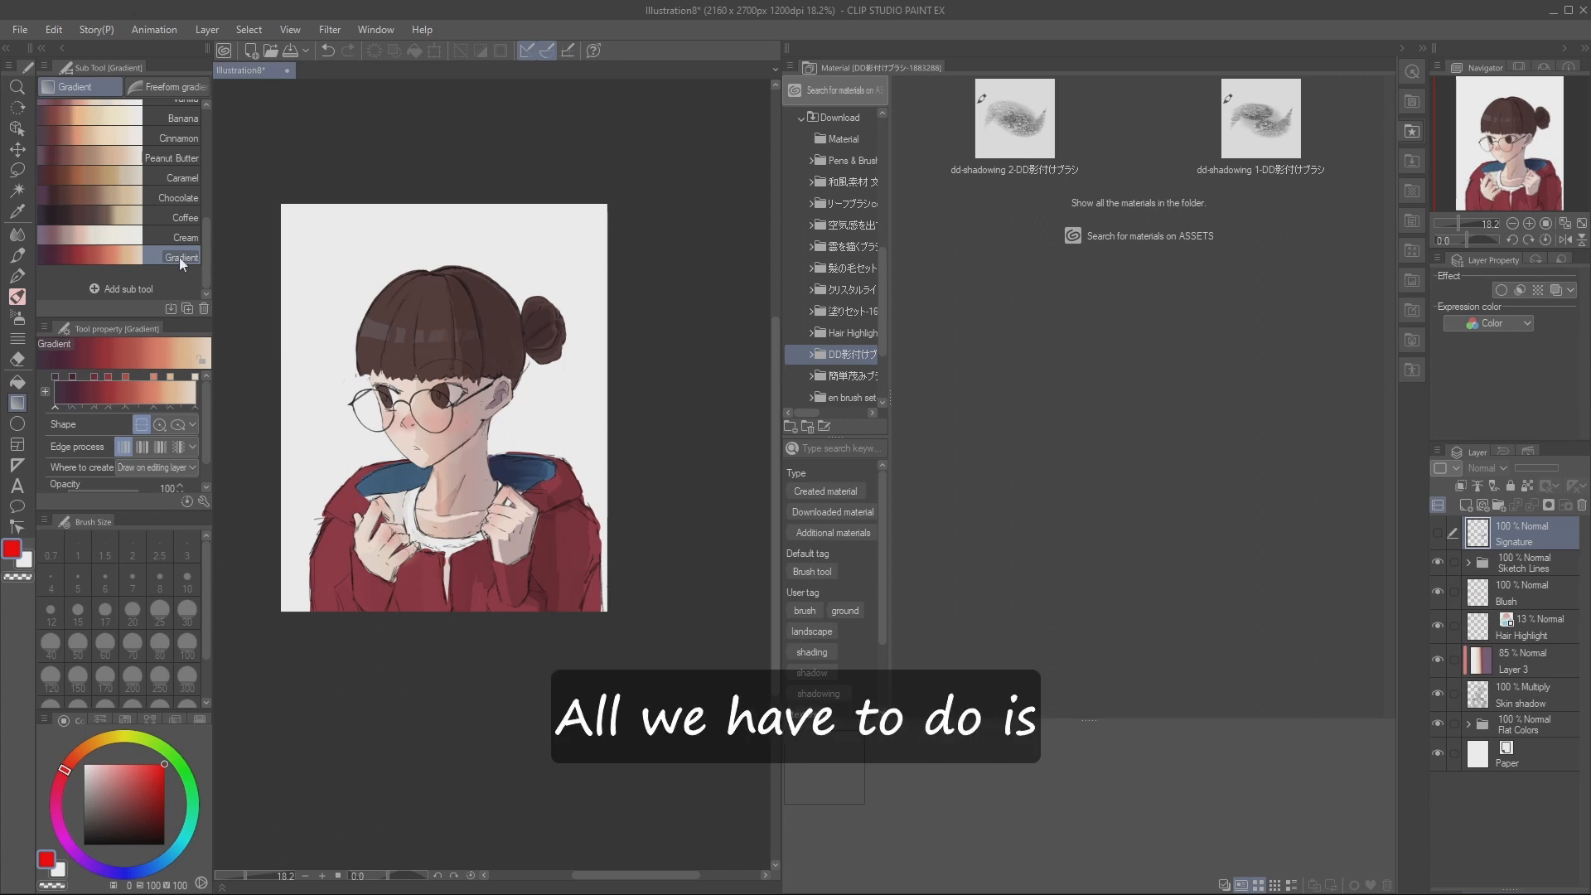
- Rename the Gradient sub tool to Red Oni via Sub tool settings
right_click(180, 256)
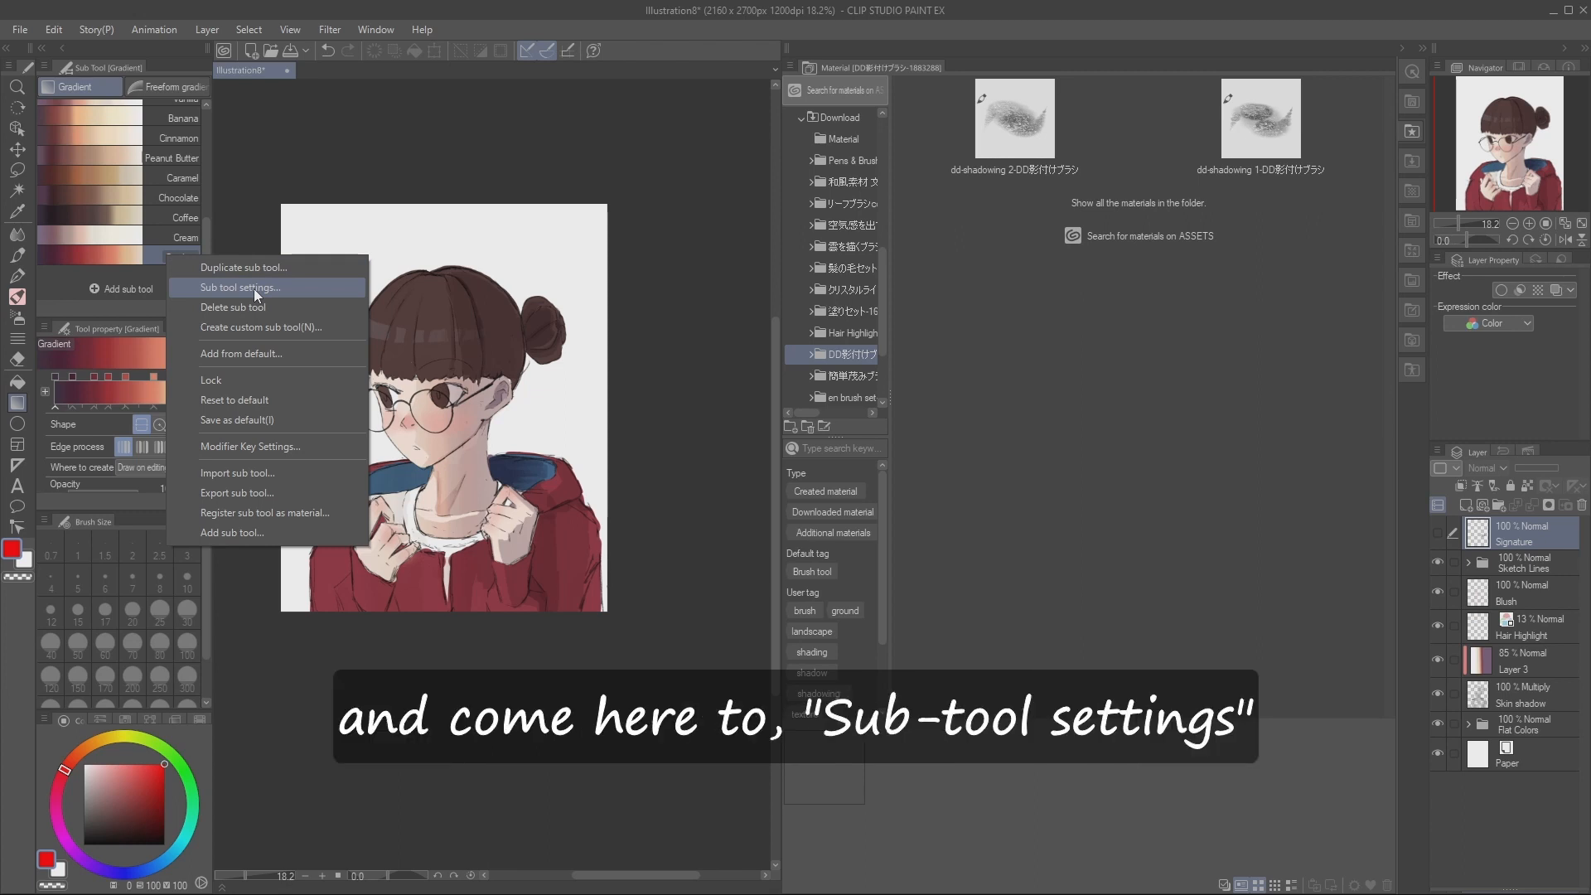
left_click(241, 288)
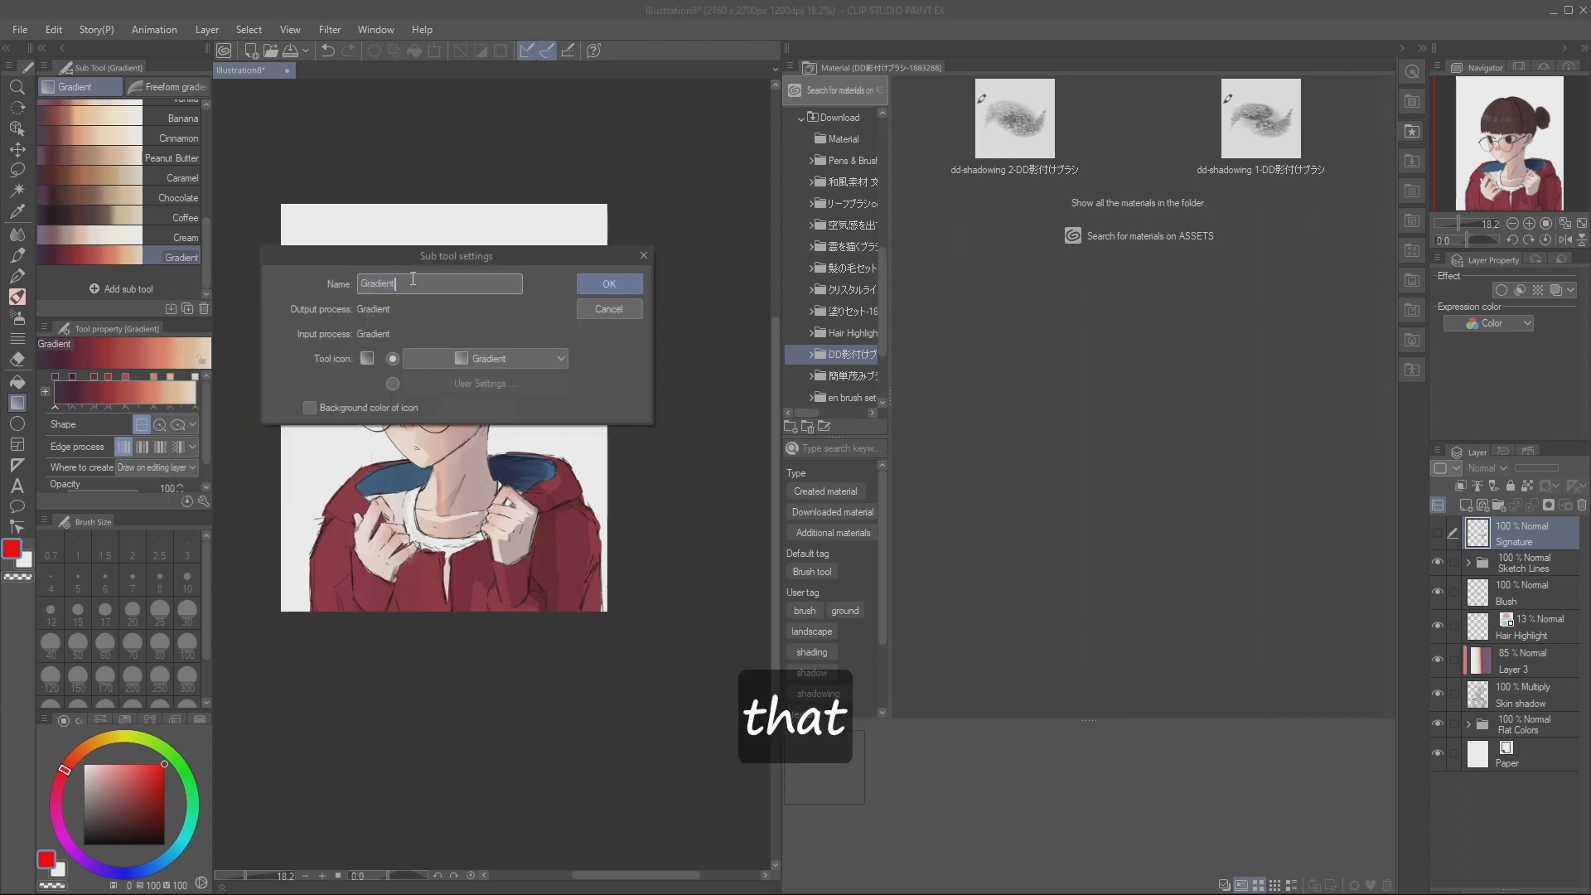
type("Red O")
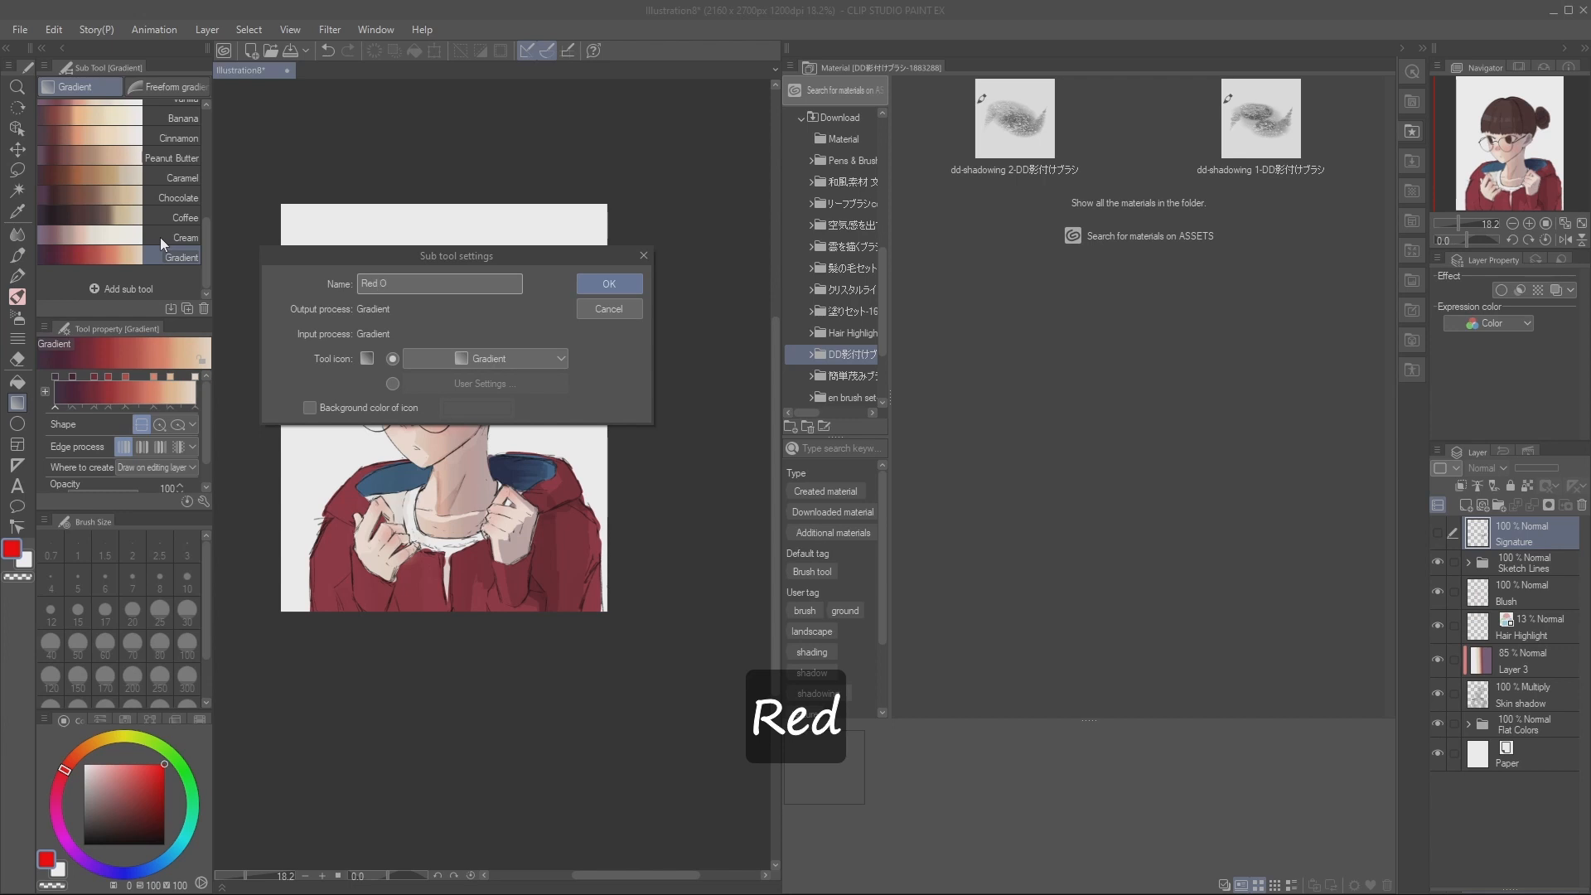
left_click(607, 284)
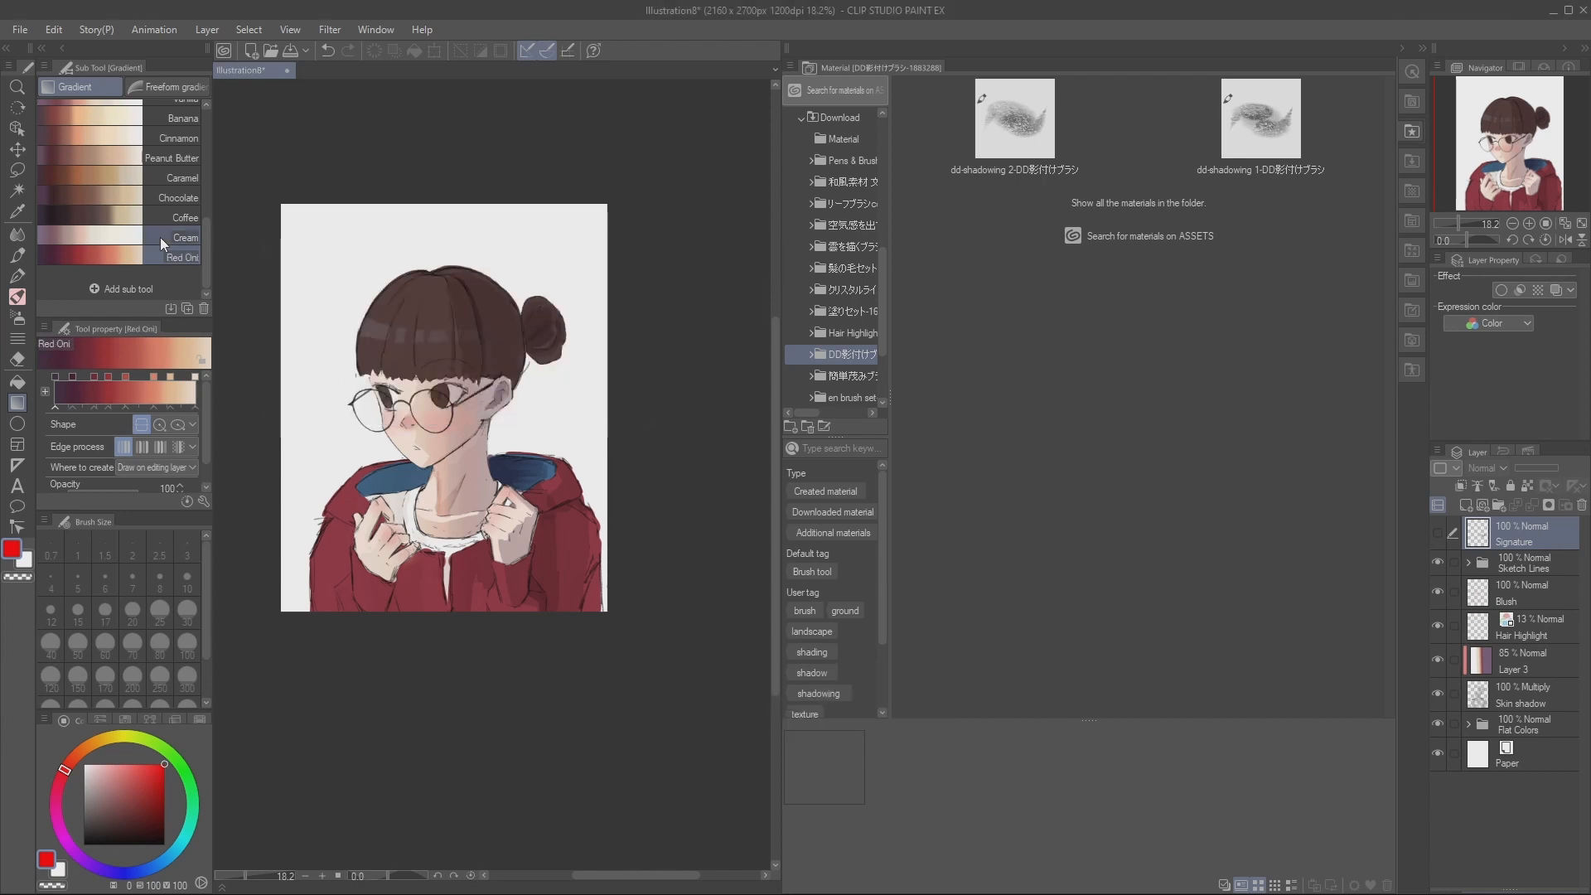